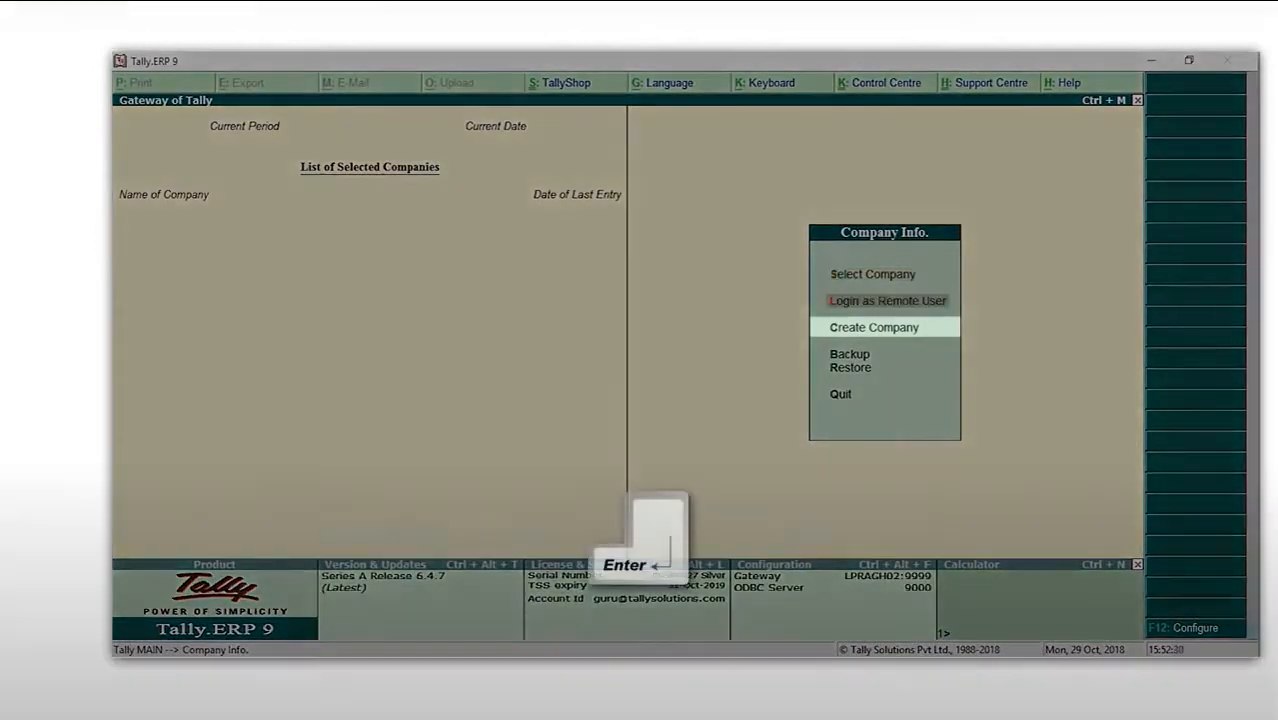
- Open the Create Company form from Company Info in Gateway of Tally
click(873, 327)
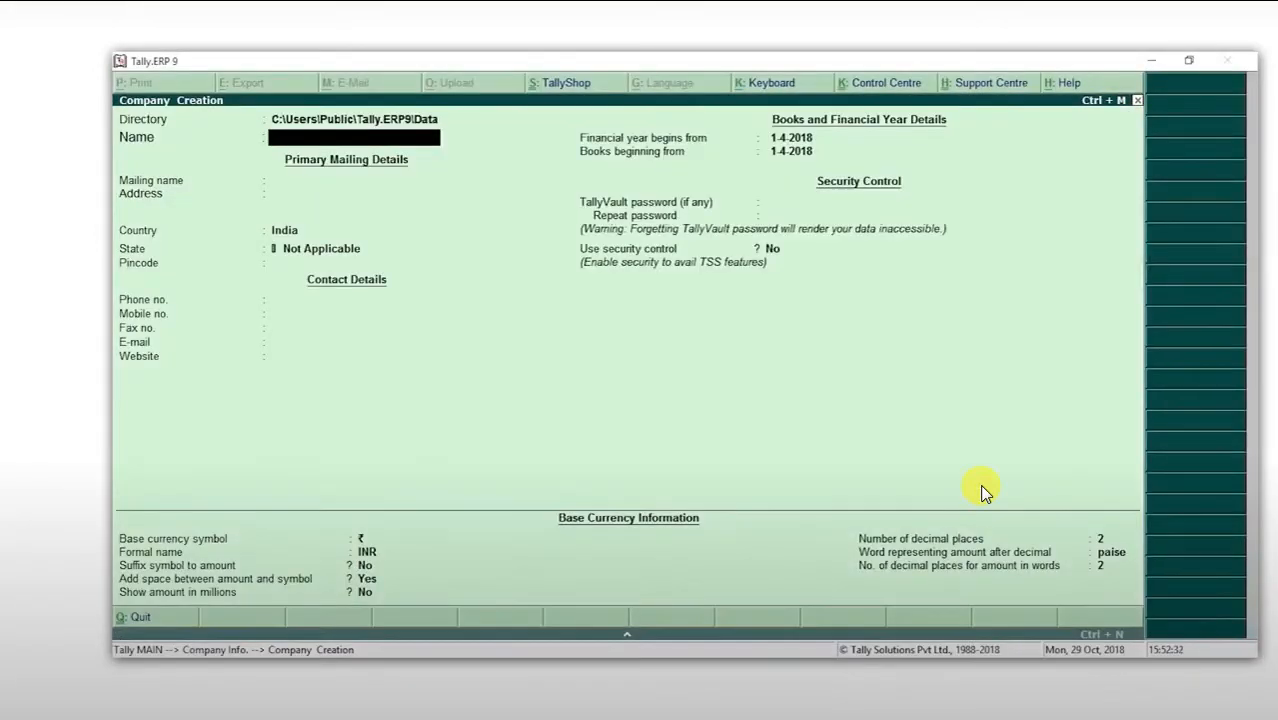
text(Guru Electronics)
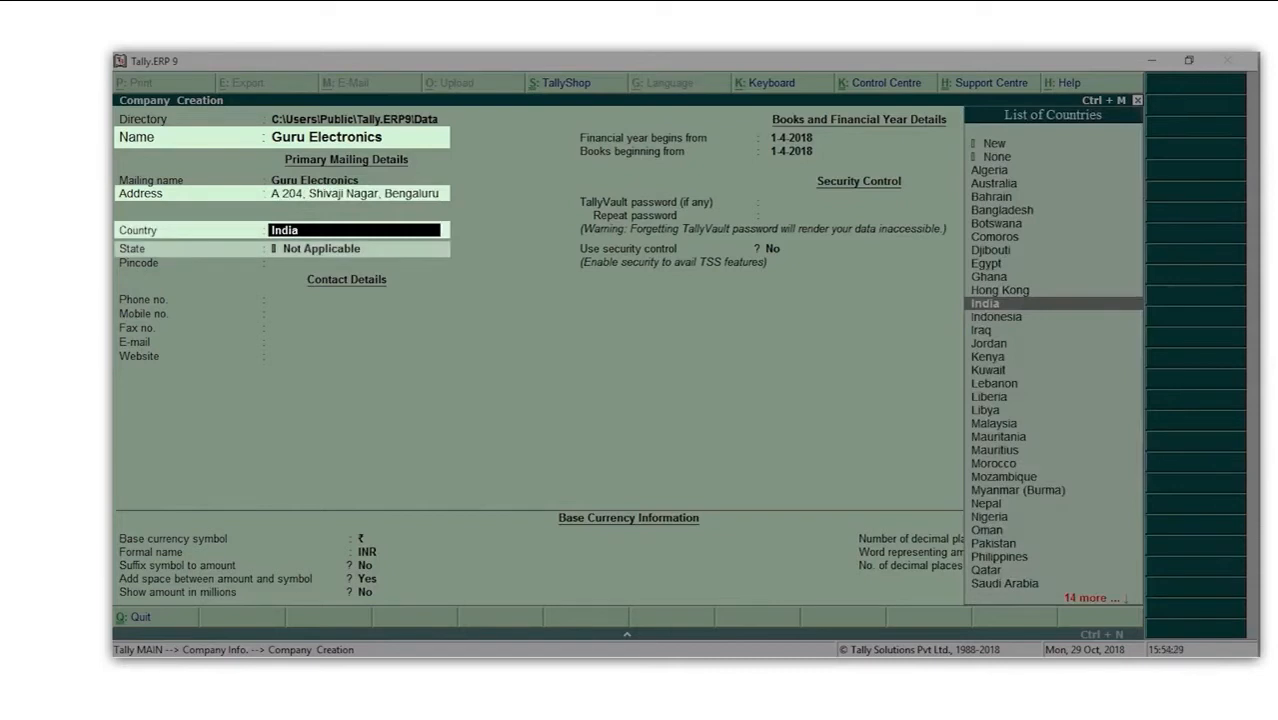
- Accept India as country and pick Karnataka from the filtered List of States
click(983, 303)
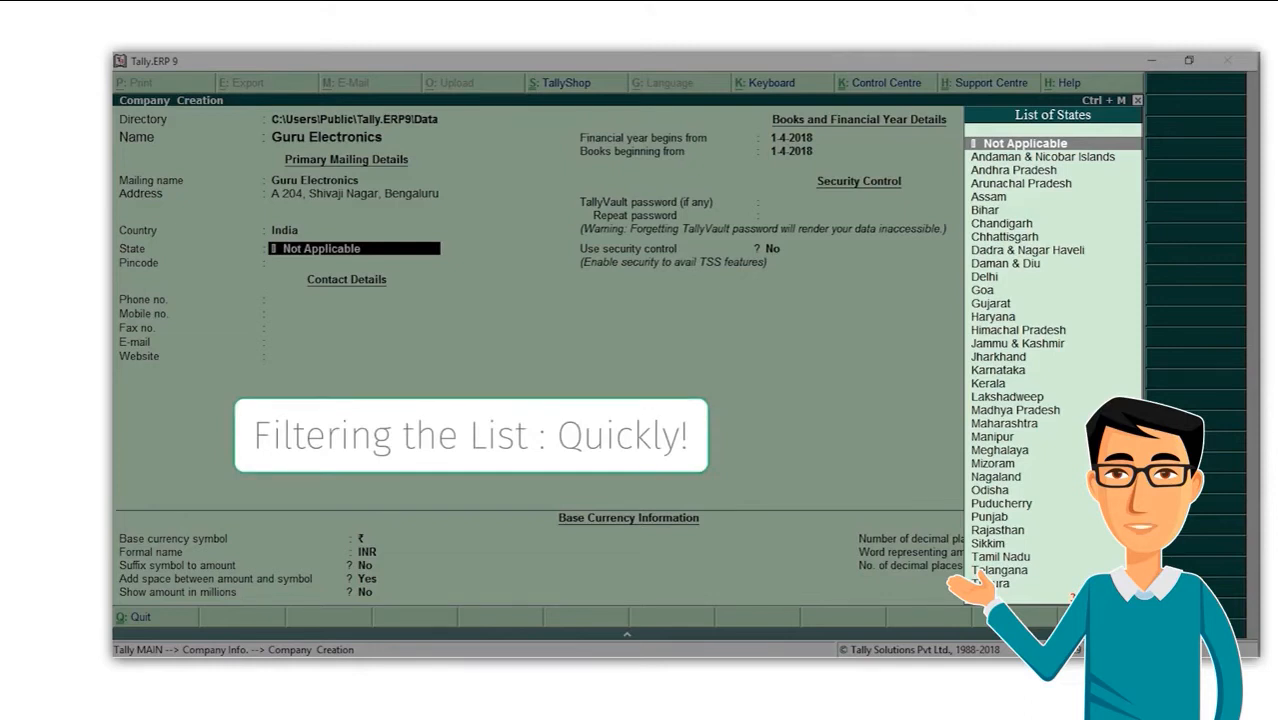
text(K)
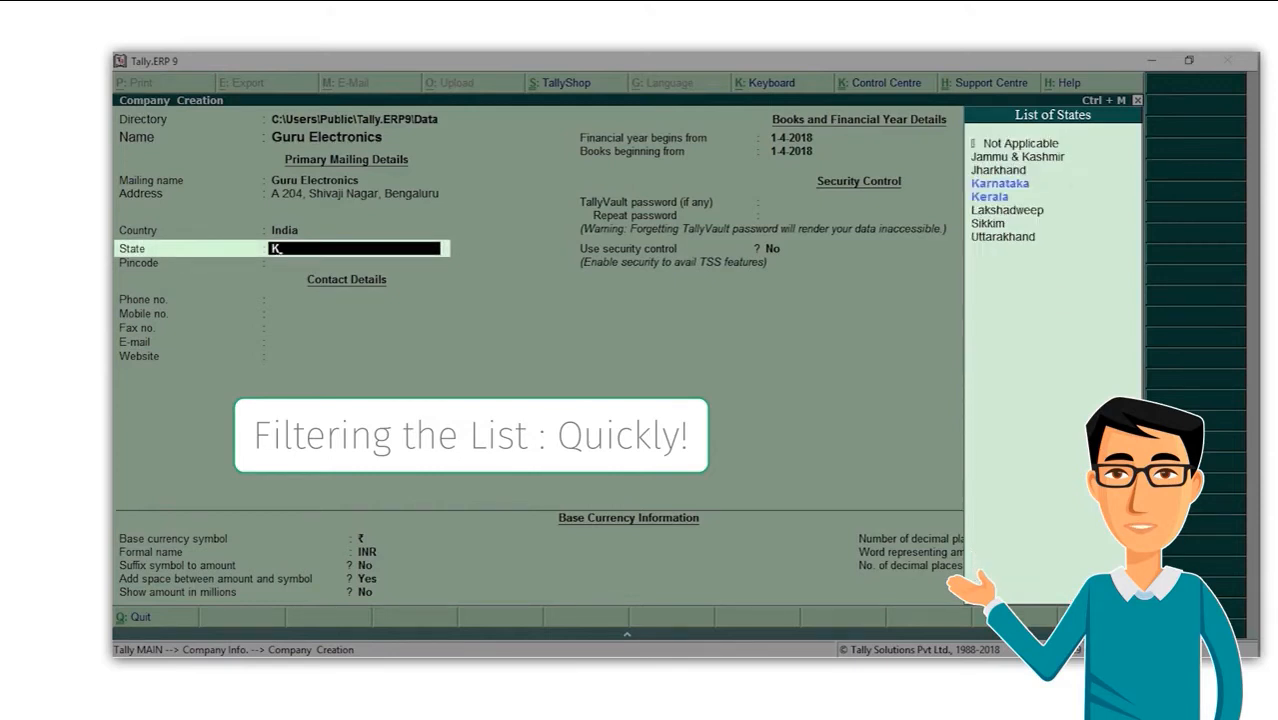
text(A)
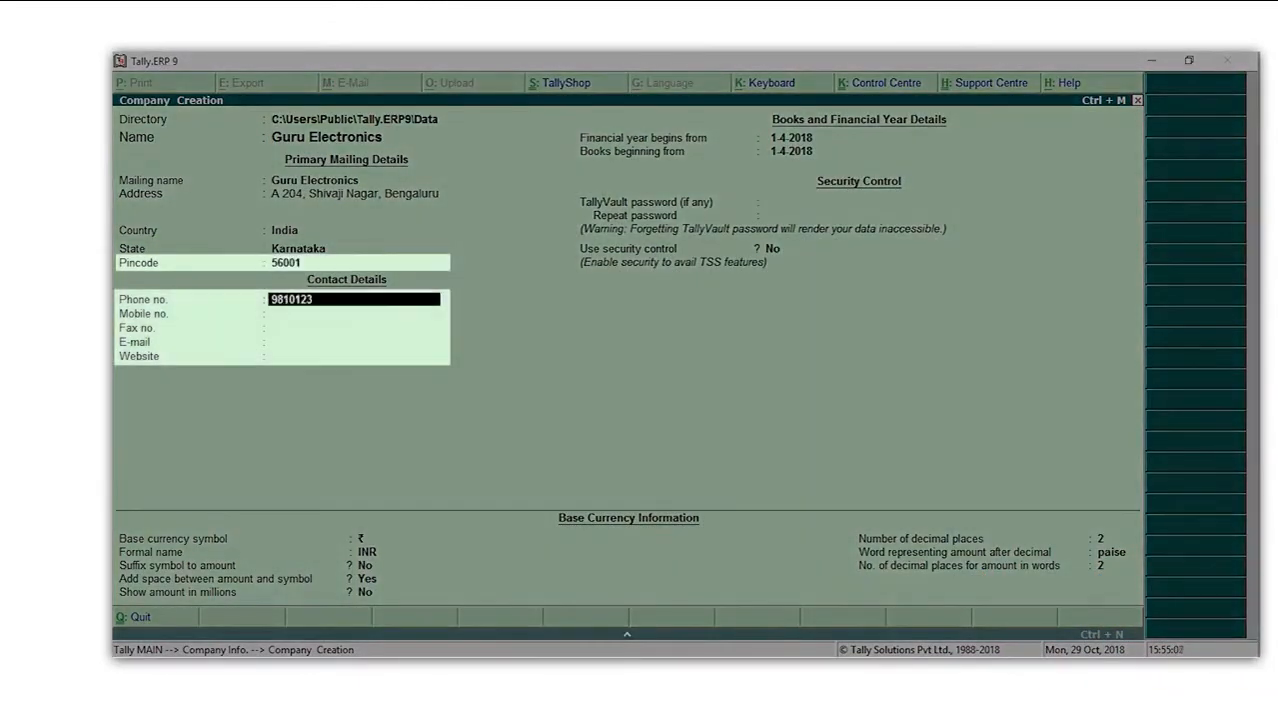
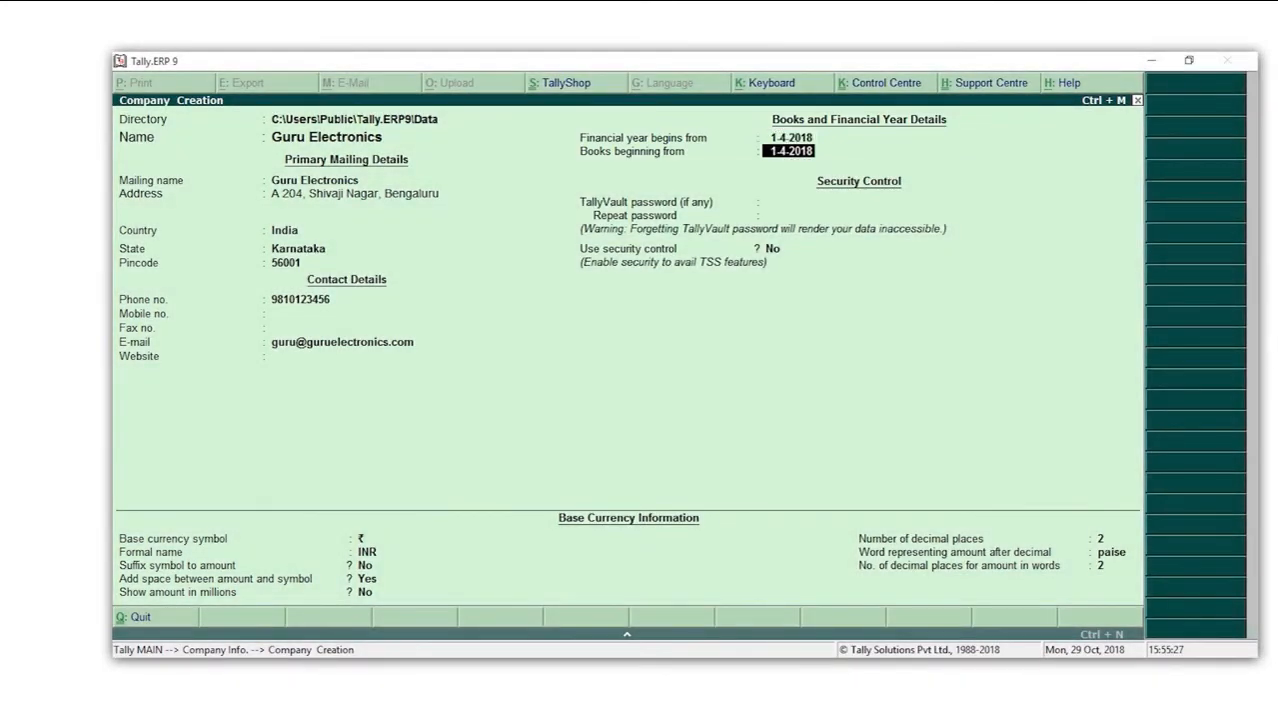
key(enter)
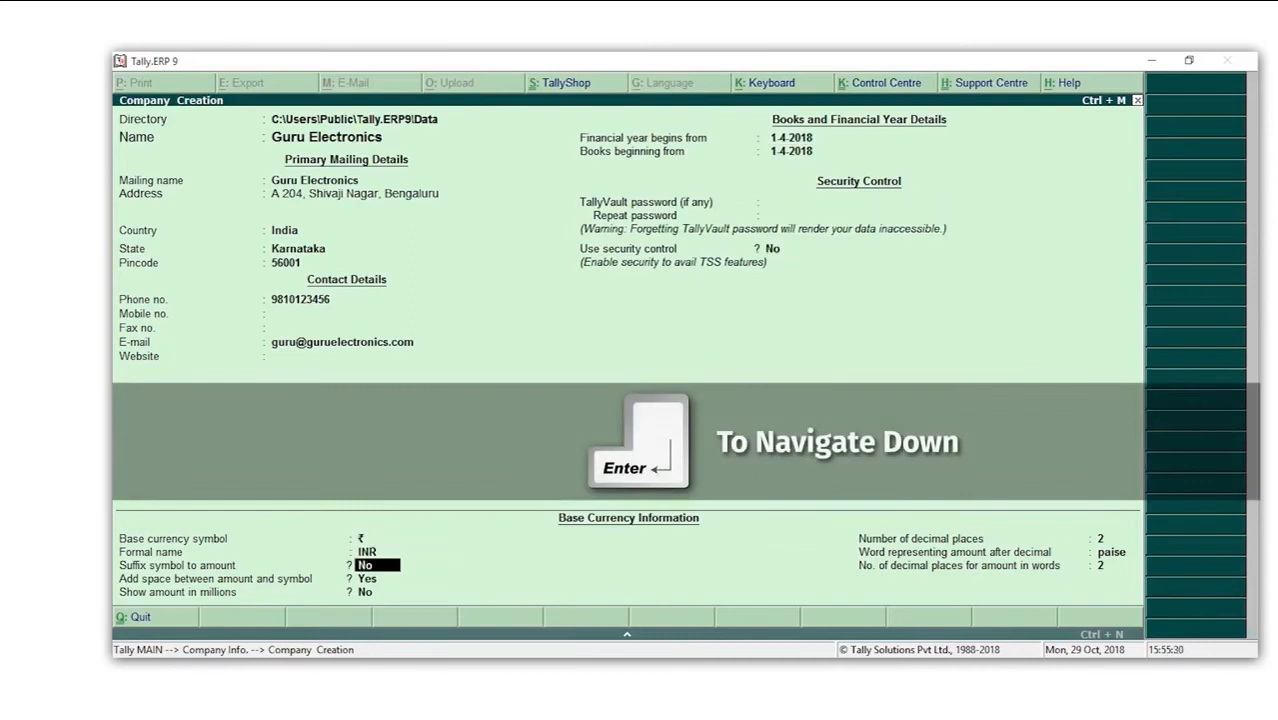
key(backspace)
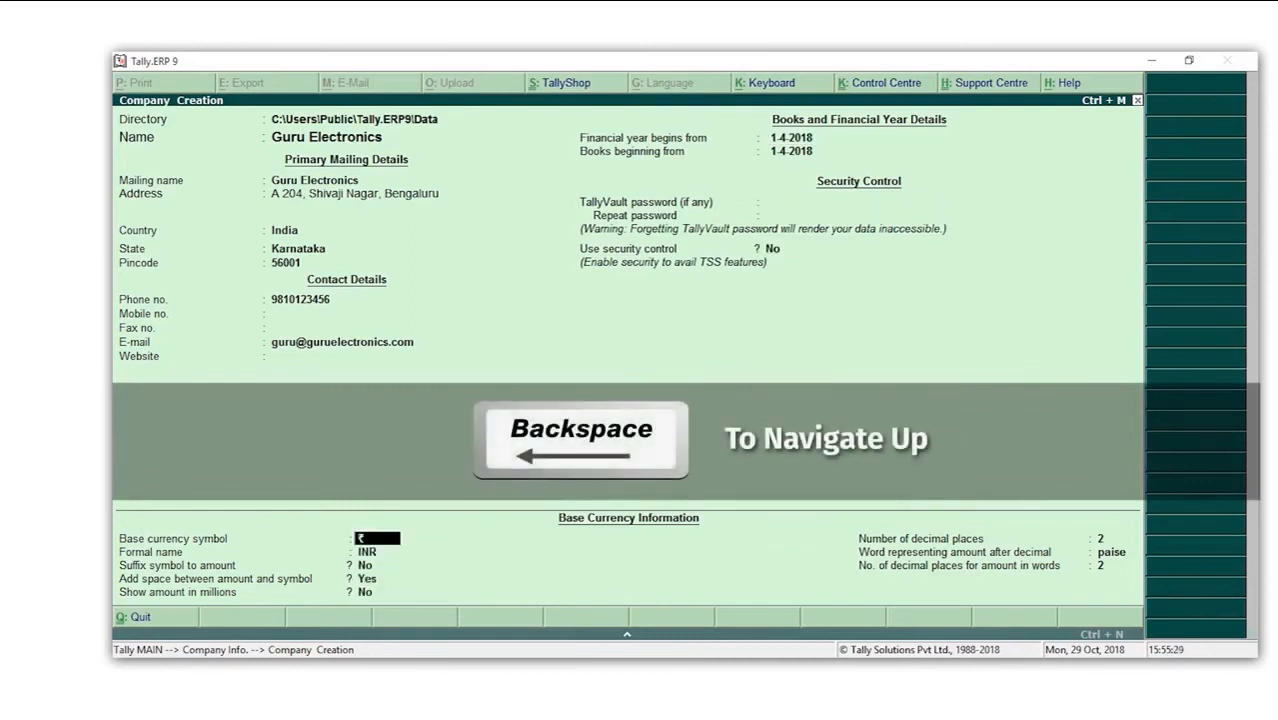